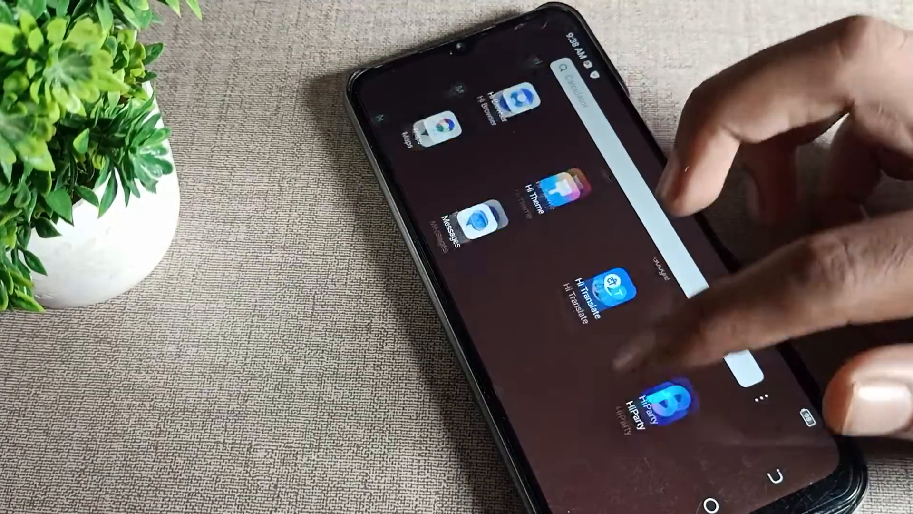
# - Scroll through the app drawer until the Settings icon is in view
pyautogui.scroll(3)
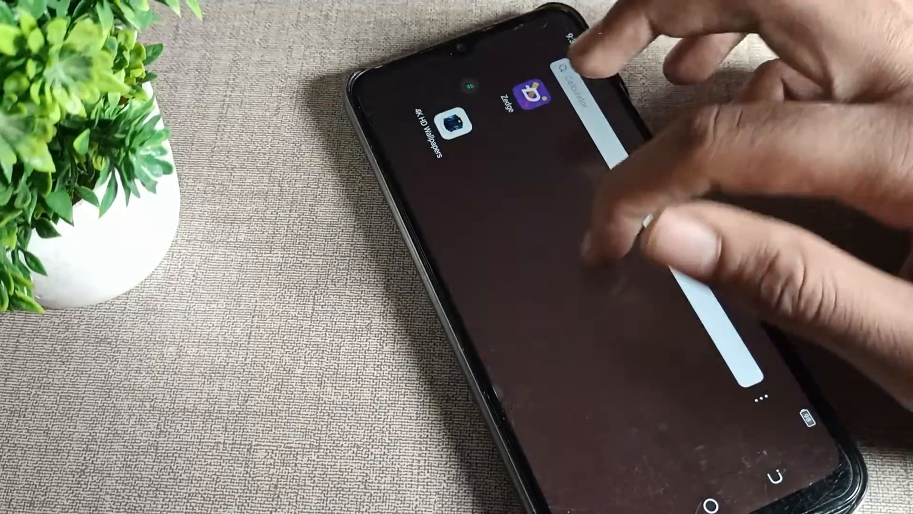
pyautogui.scroll(-3)
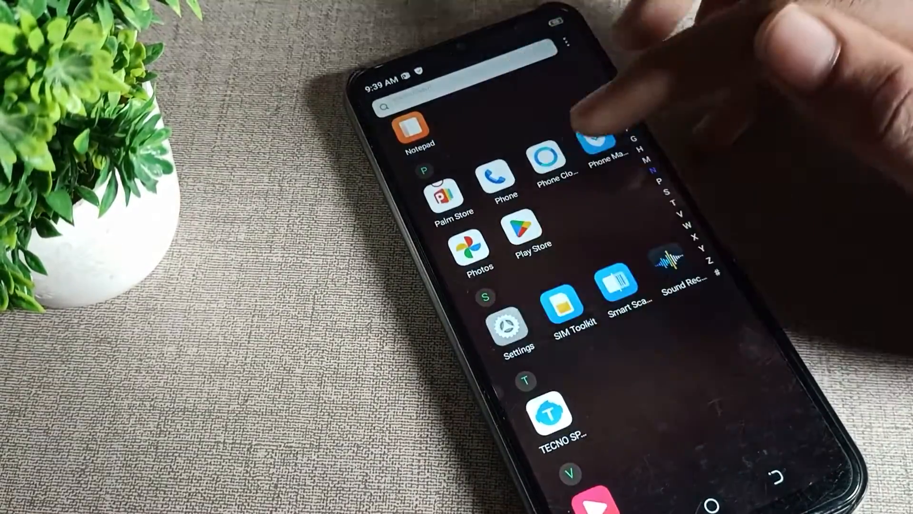
# - Open Settings and go to the Display & brightness page
pyautogui.click(515, 329)
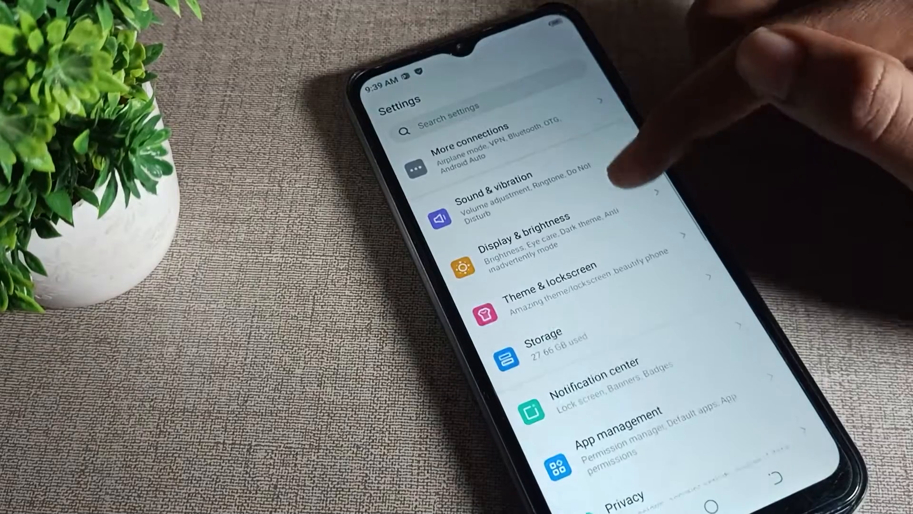
pyautogui.click(528, 232)
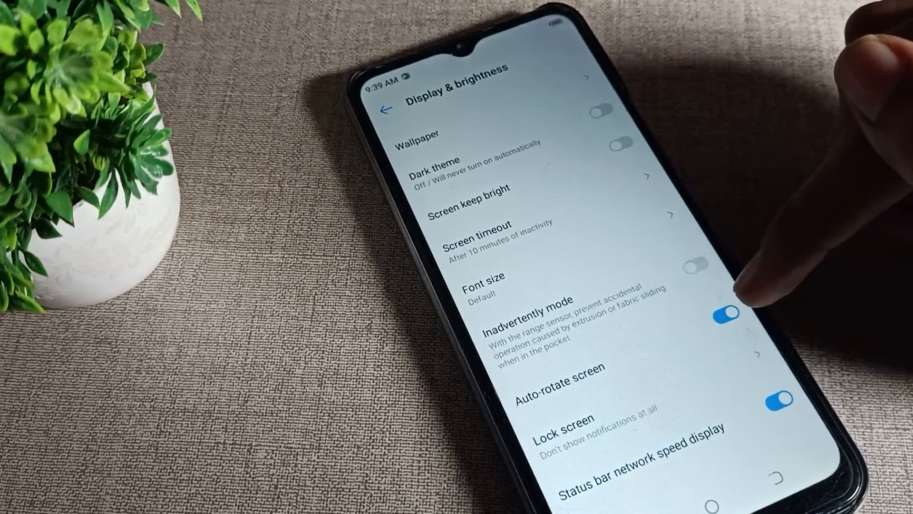
# - Switch off Auto-rotate screen, then reopen Settings from the app drawer
pyautogui.click(720, 315)
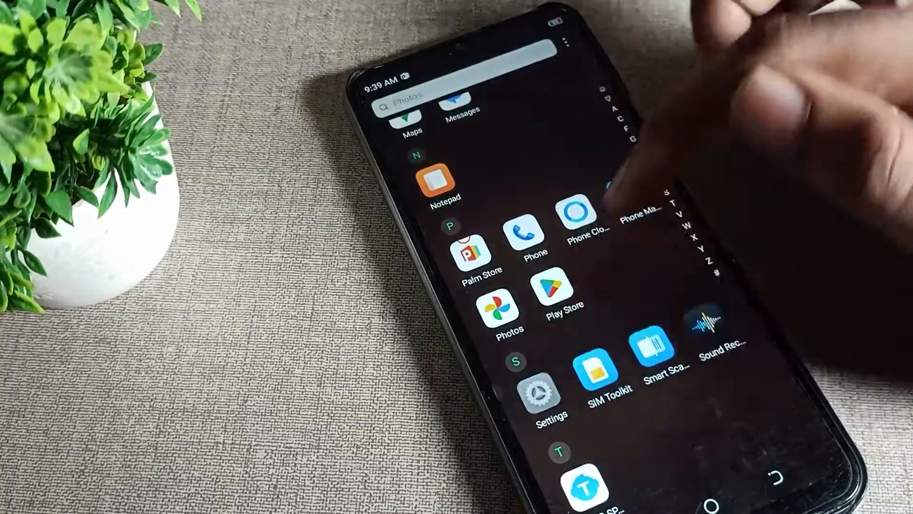
pyautogui.click(550, 392)
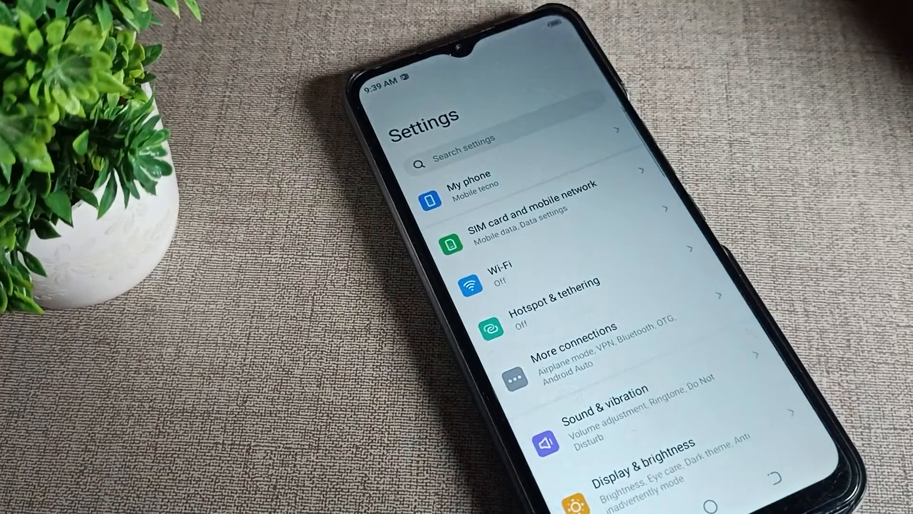